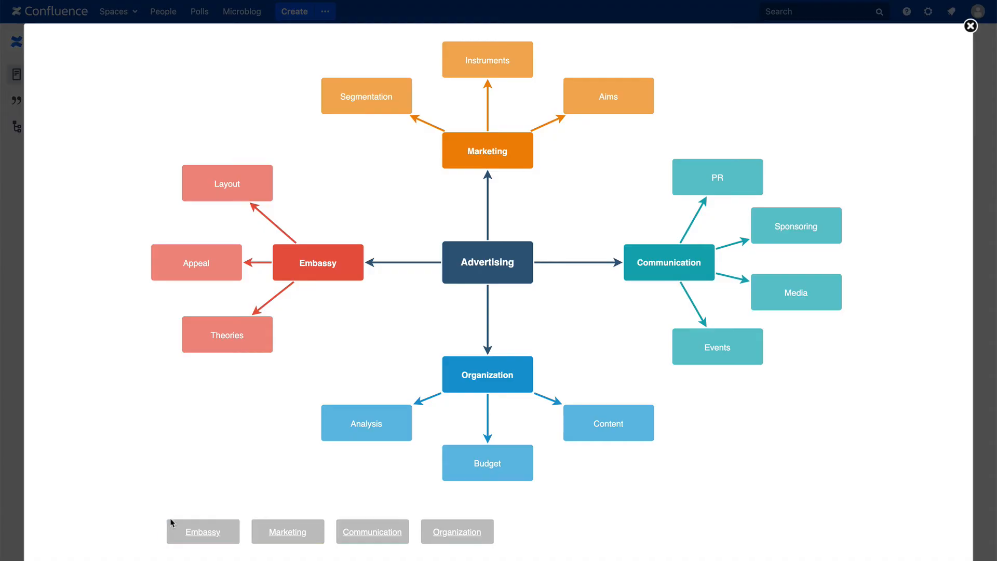
Toggle visibility of the Embassy, Organization and Marketing branches of the mind map.
left_click(371, 531)
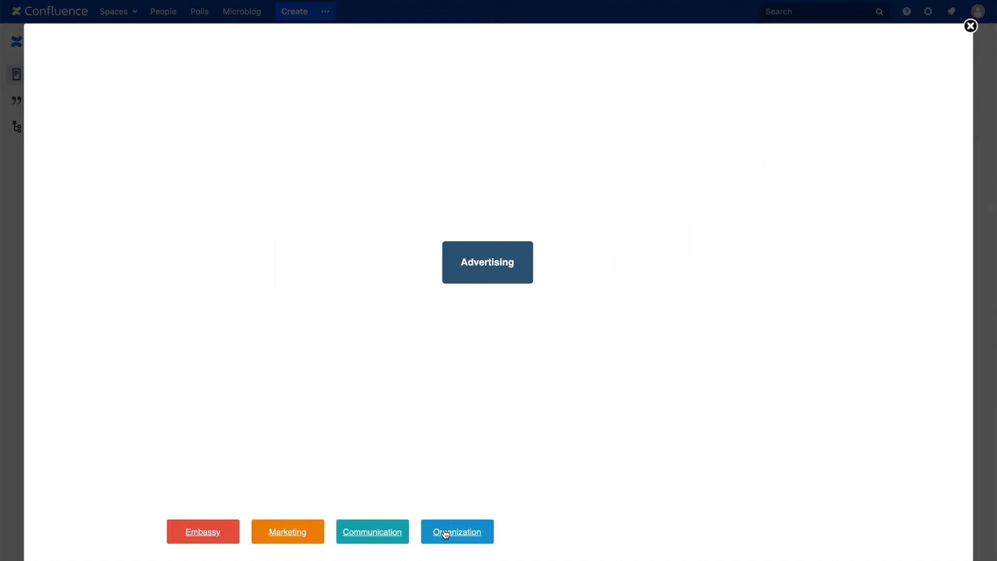
left_click(457, 532)
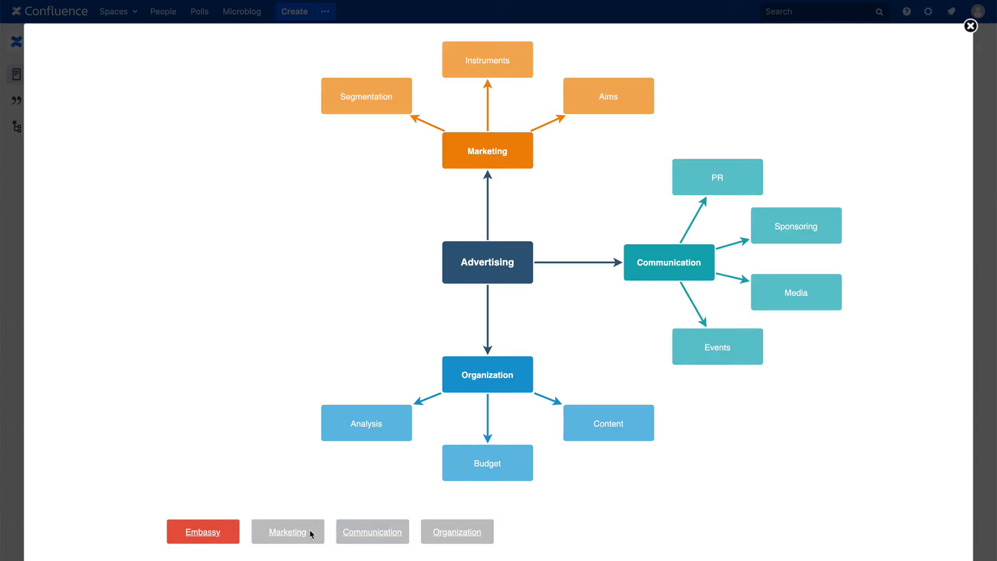
left_click(202, 531)
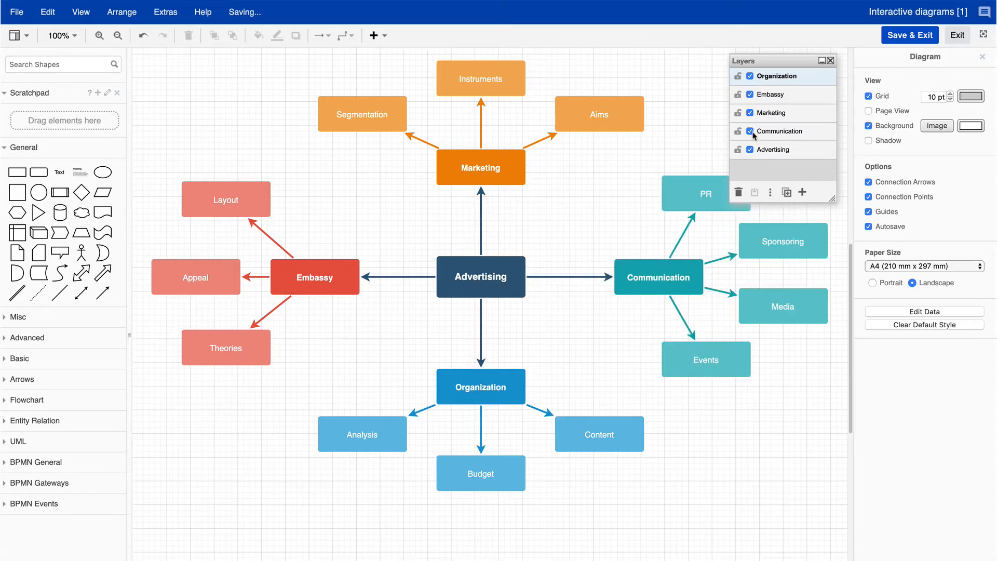
Add a new layer and rename it from Untitled Layer to Toggles.
left_click(801, 192)
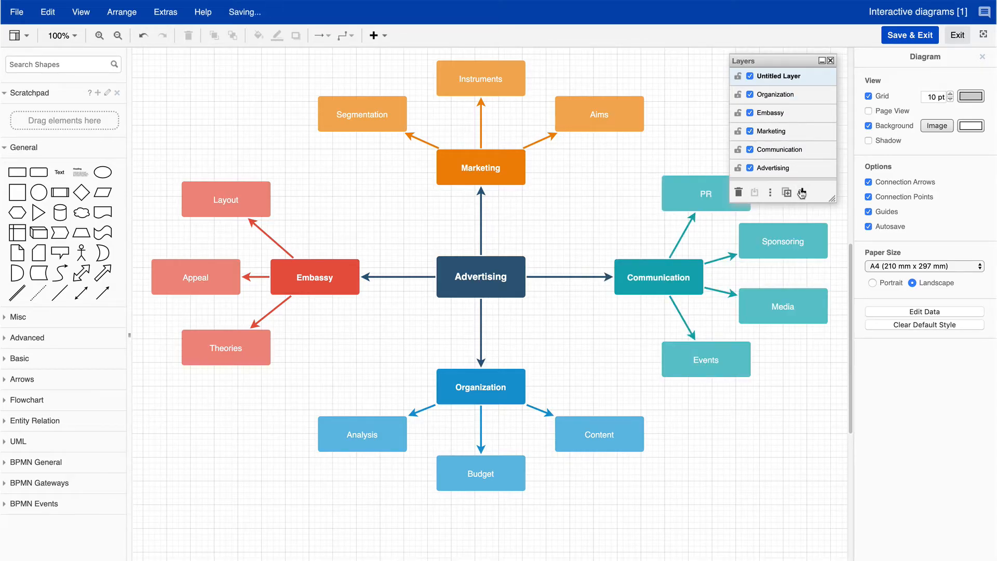
double_click(778, 76)
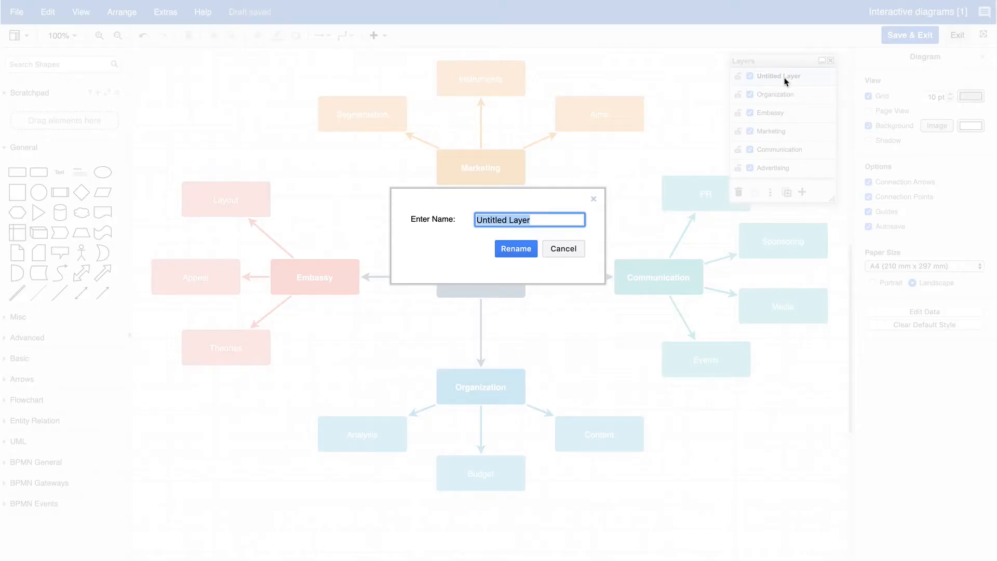
left_click(515, 249)
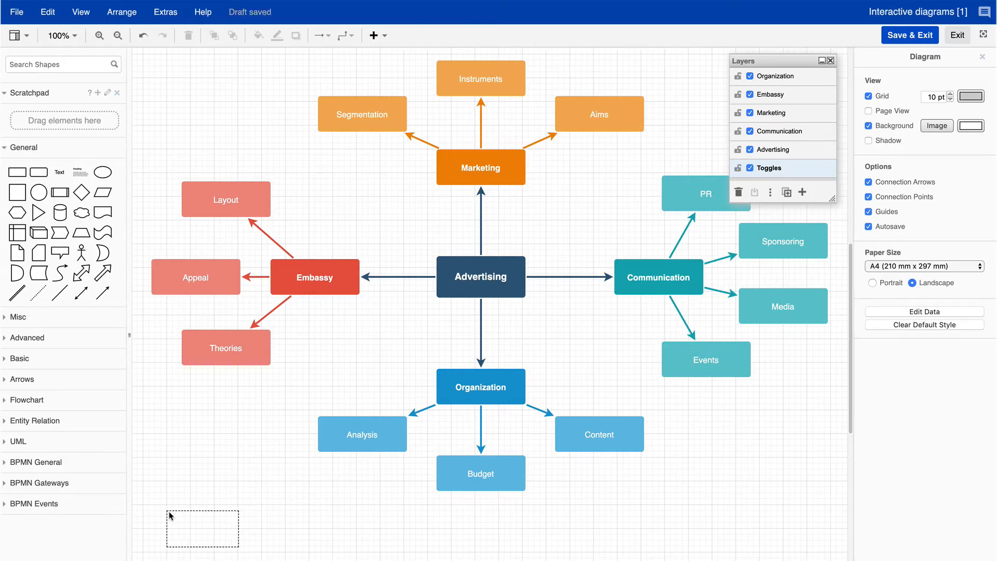
Draw and label the Embassy, Marketing, Communication and Organization buttons, then select Embassy.
left_click(202, 529)
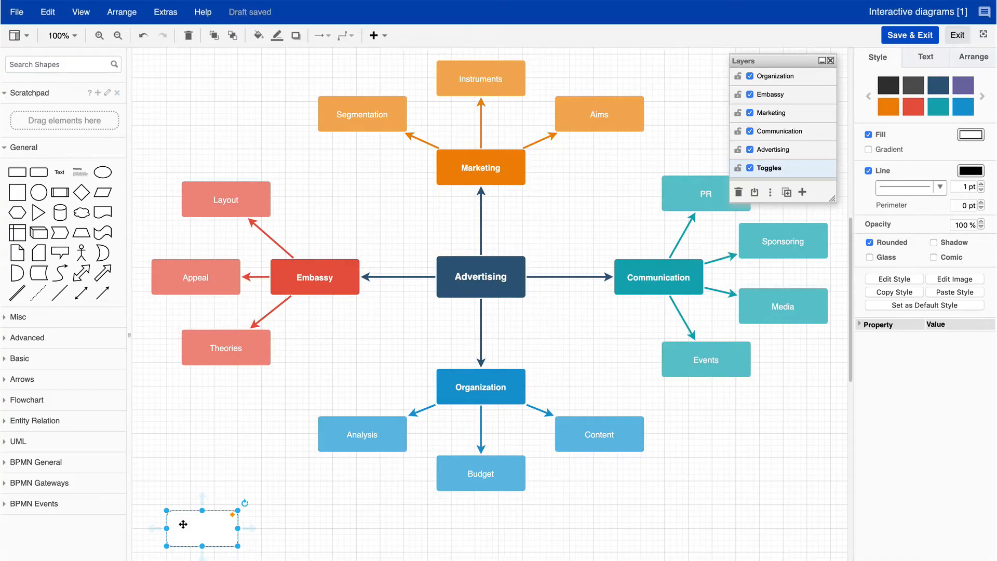
double_click(202, 526)
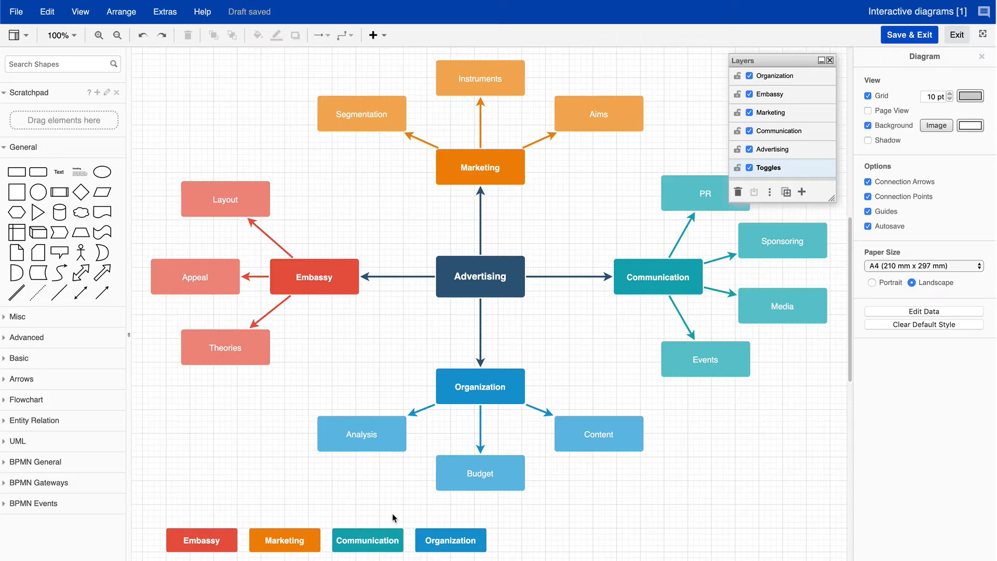
scroll("down", 3)
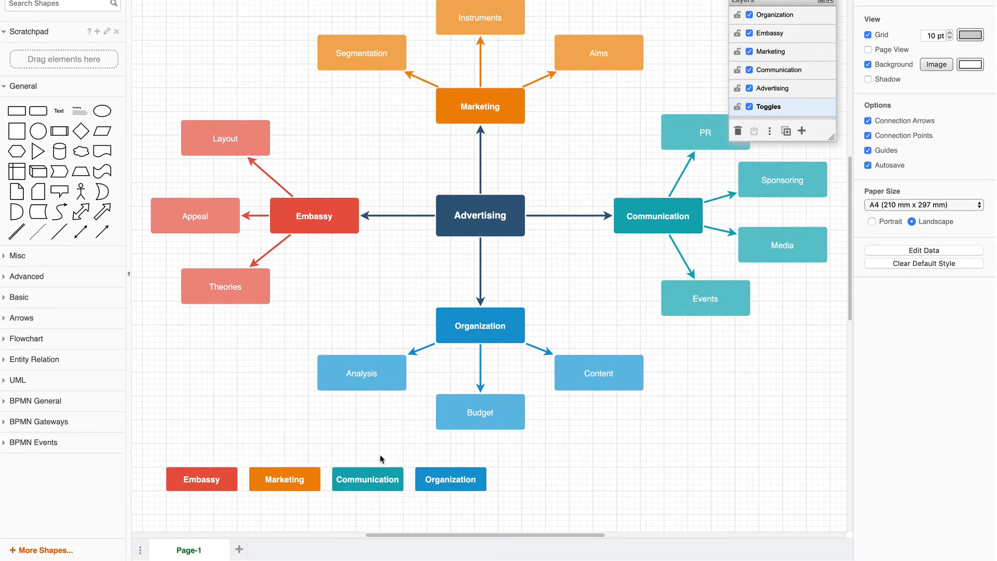
left_click(202, 478)
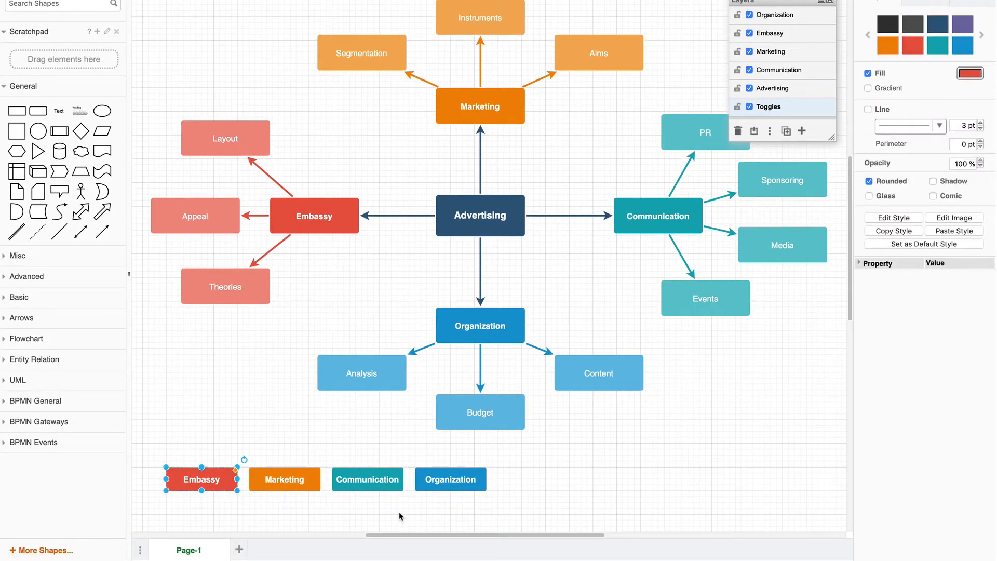
Give the Embassy button a Web Link with data:action/json toggle code, allowing relative URLs.
right_click(202, 479)
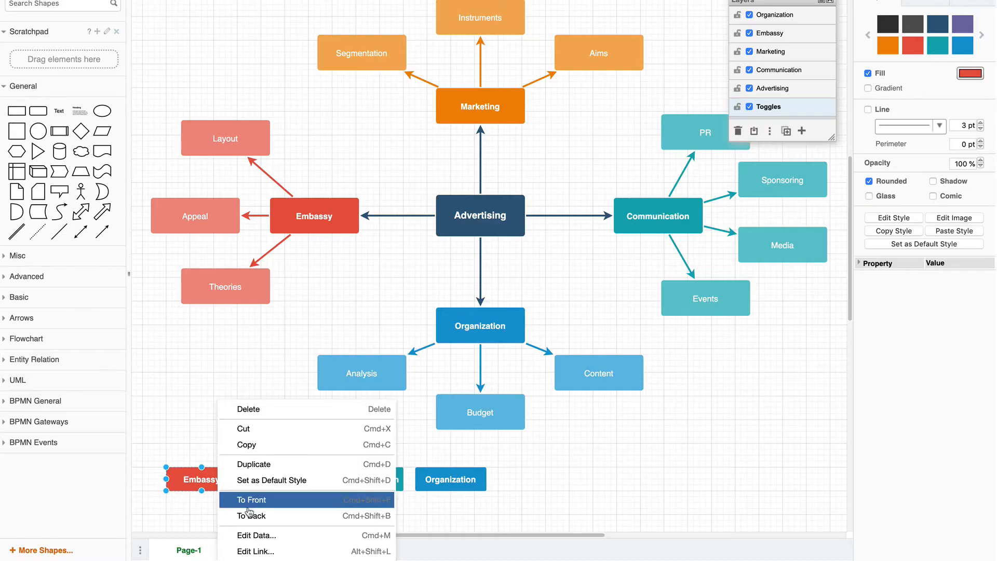
left_click(255, 550)
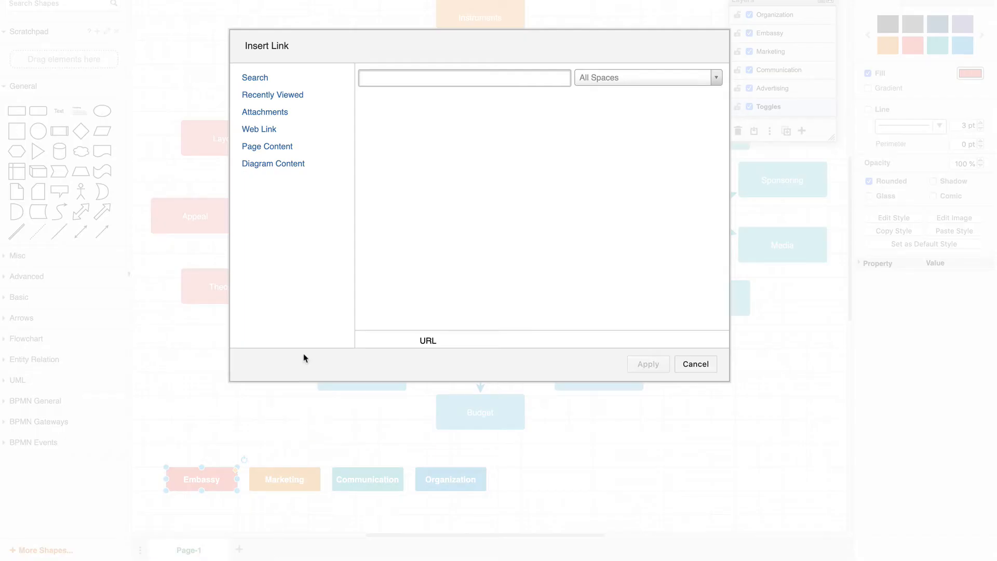
left_click(260, 129)
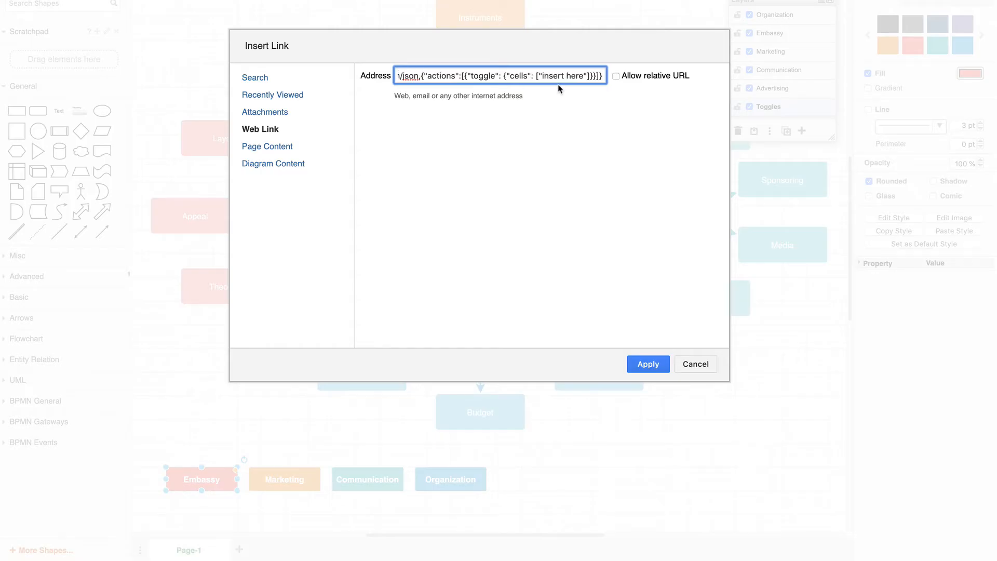
left_click(615, 76)
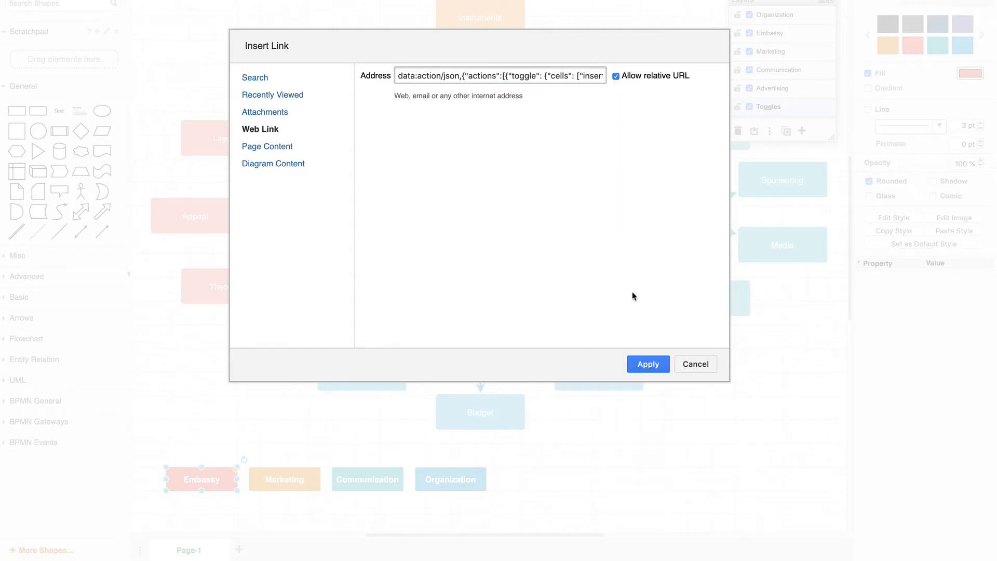
left_click(648, 364)
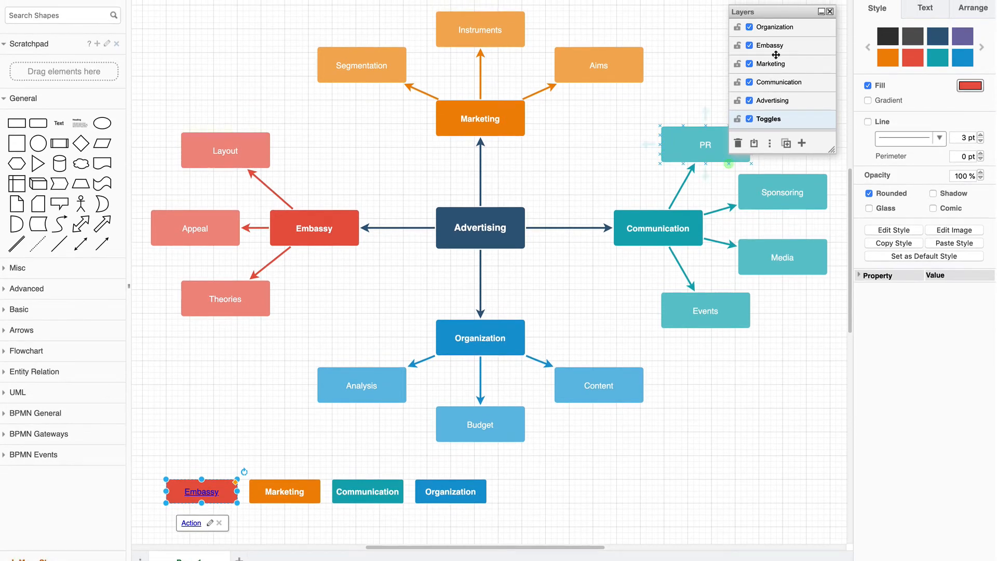
Open the Embassy layer's data, copy its ID, and close the window.
left_click(775, 45)
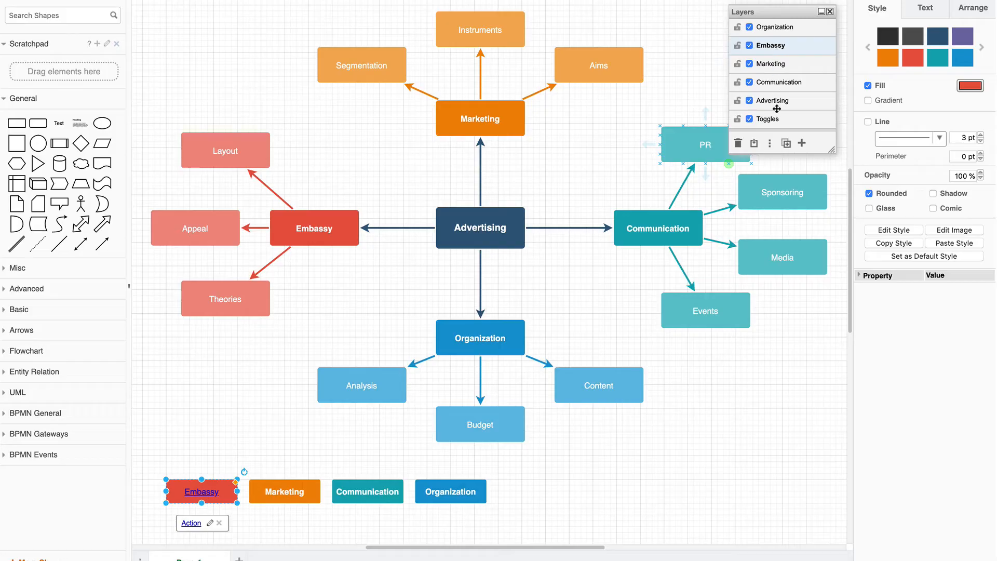
left_click(211, 523)
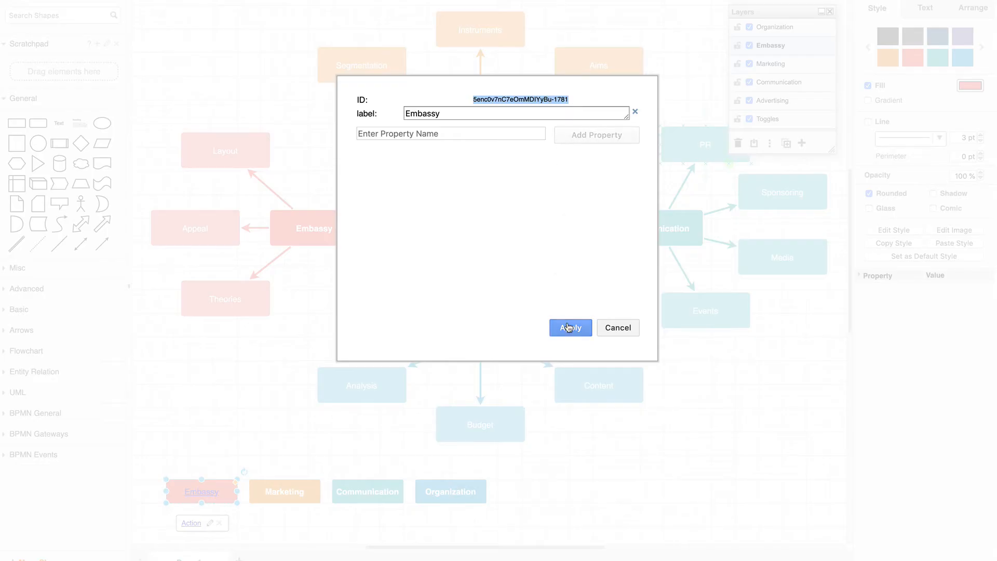
left_click(569, 327)
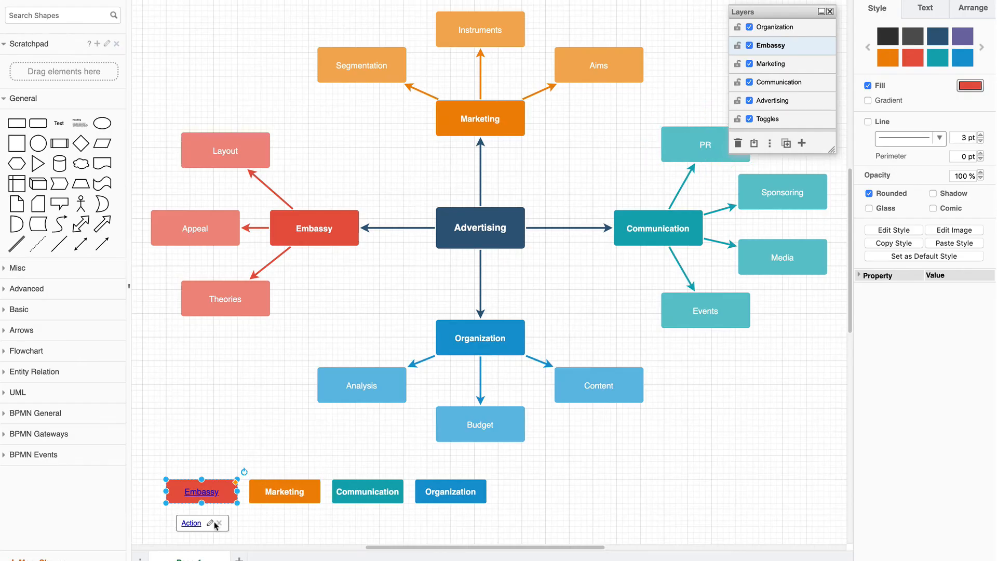
Replace the placeholder in the Embassy button's toggle JSON with the Embassy layer ID.
left_click(209, 523)
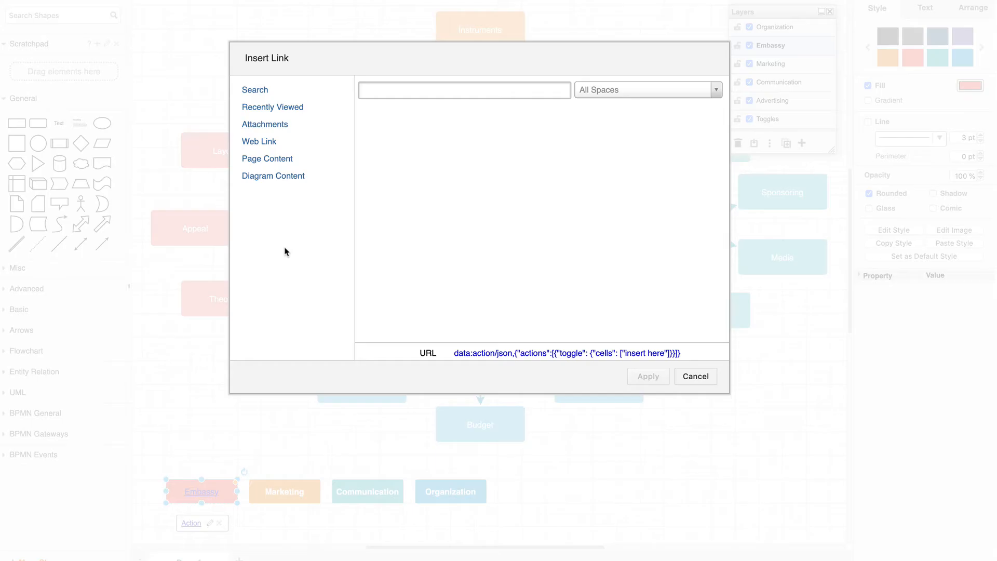
left_click(260, 141)
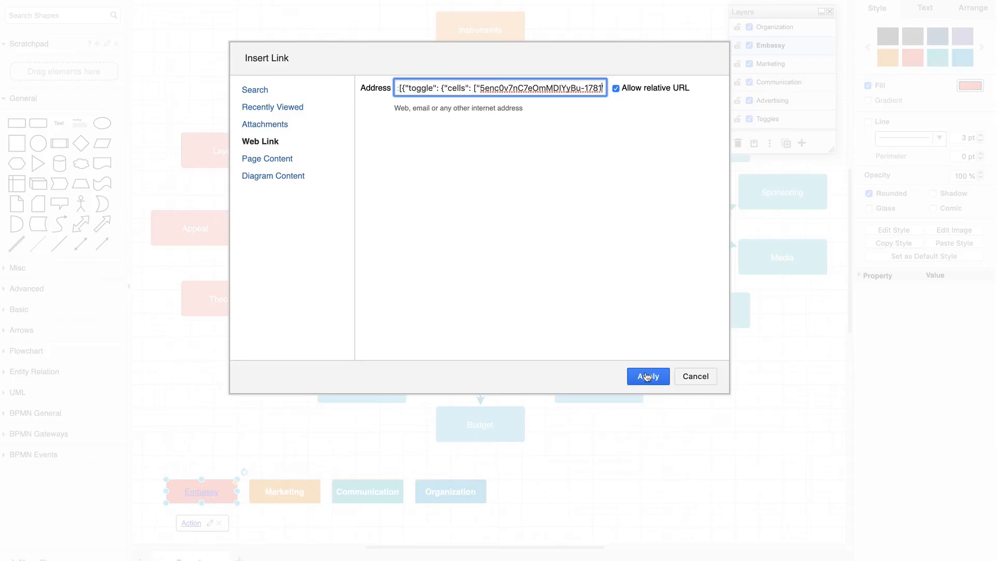
left_click(647, 376)
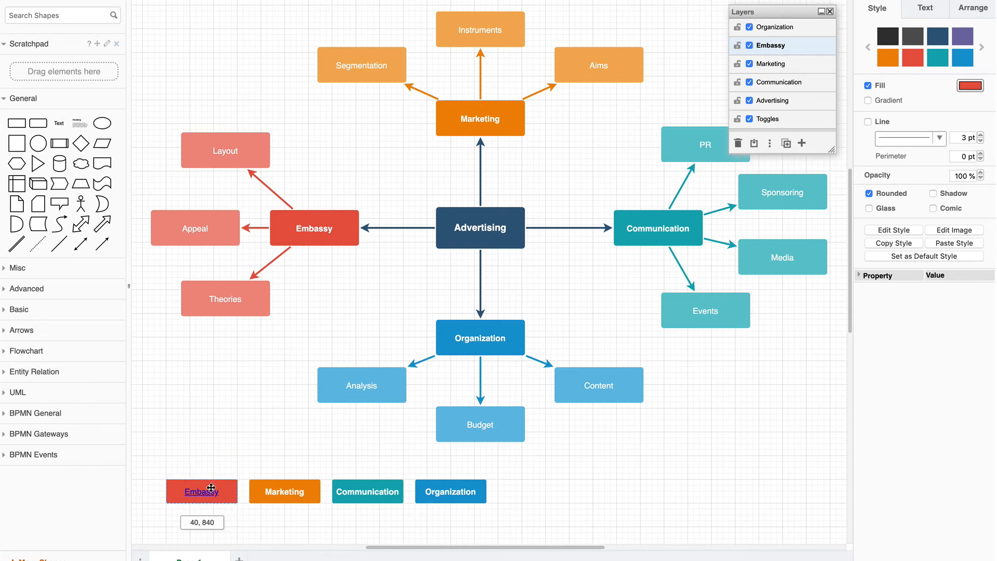
Change the Embassy button's fill from red to light grey (C2C2C2).
left_click(201, 491)
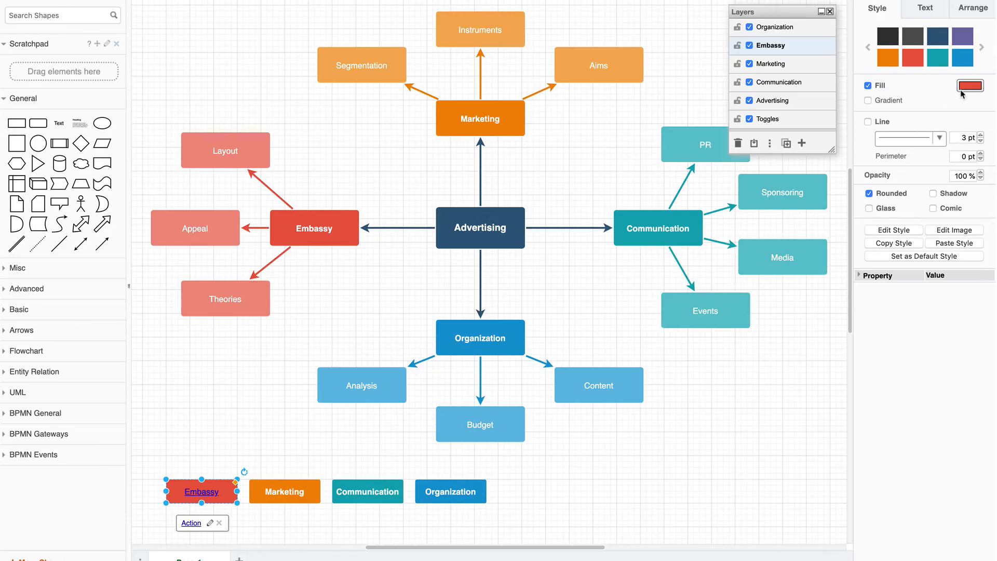
left_click(970, 85)
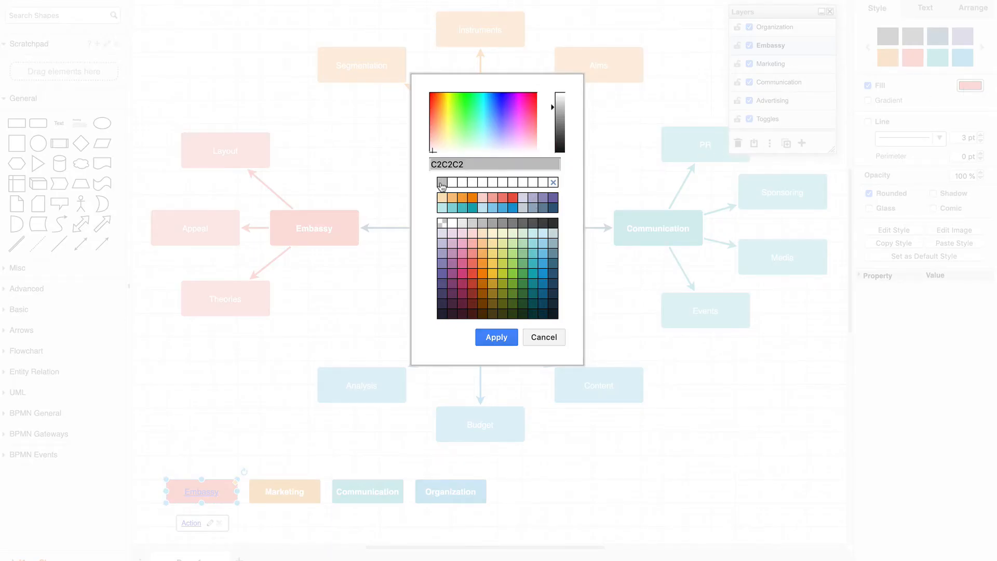
left_click(496, 337)
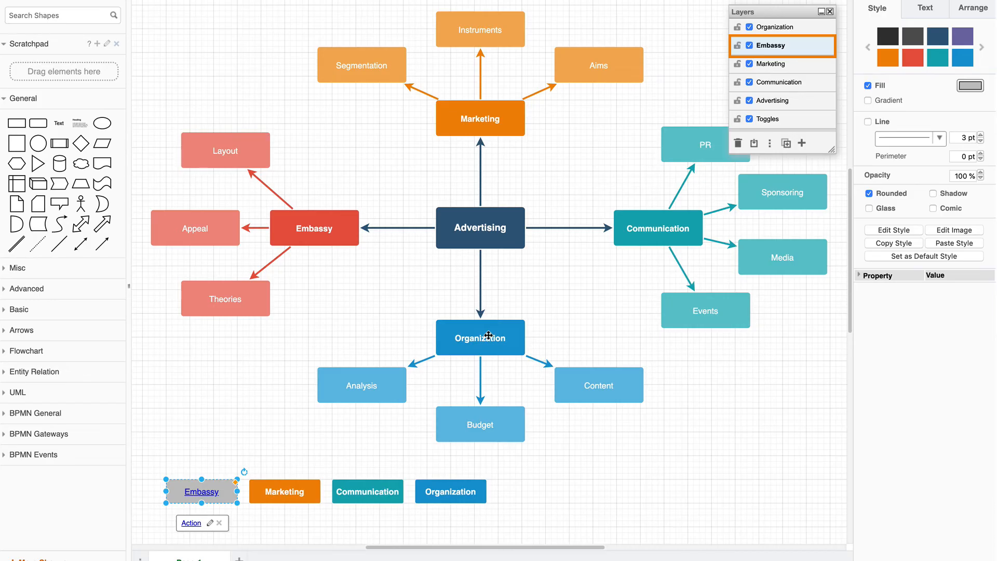
mouse_move(384, 321)
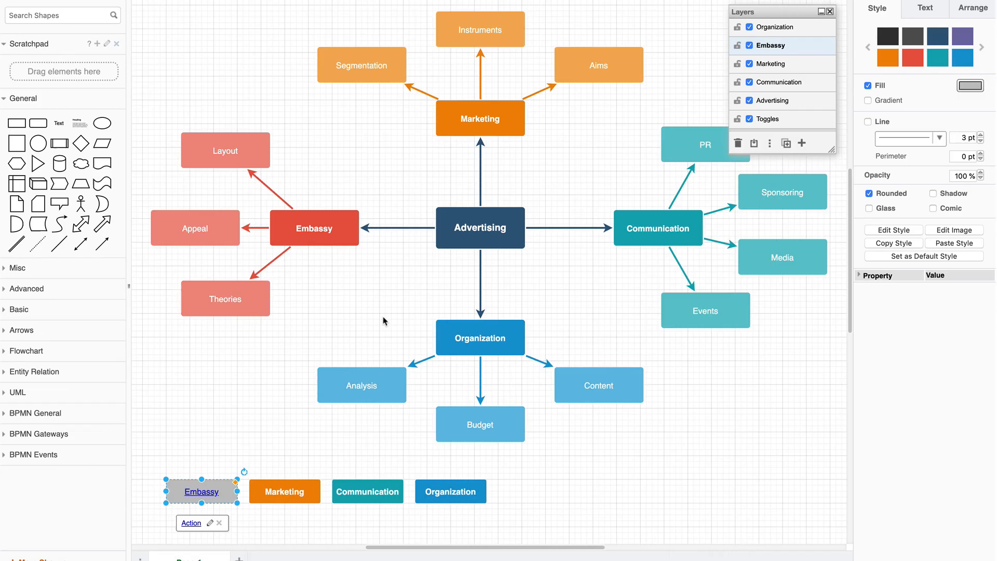
Click the Embassy Action link twice to hide and restore its branch.
left_click(353, 337)
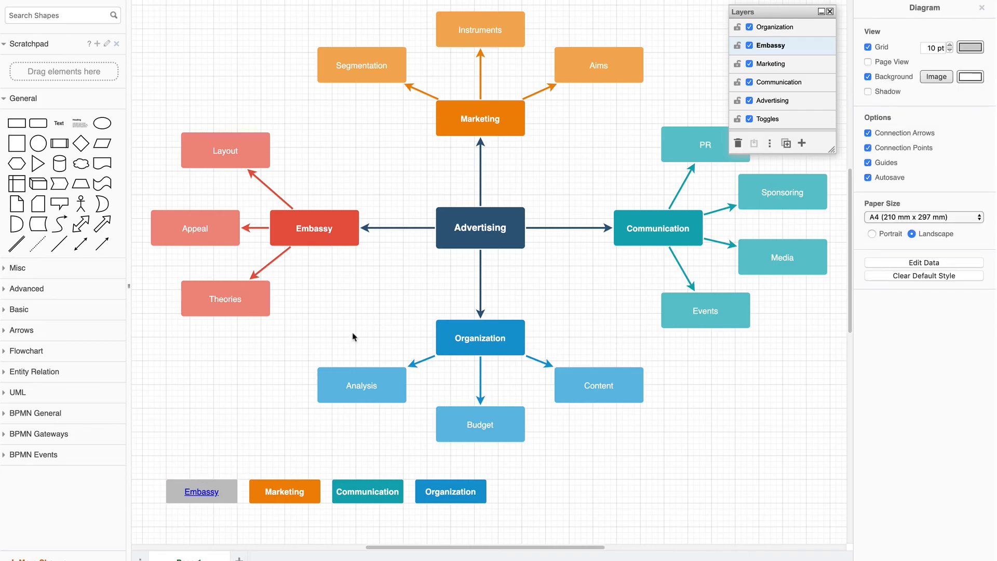
left_click(201, 491)
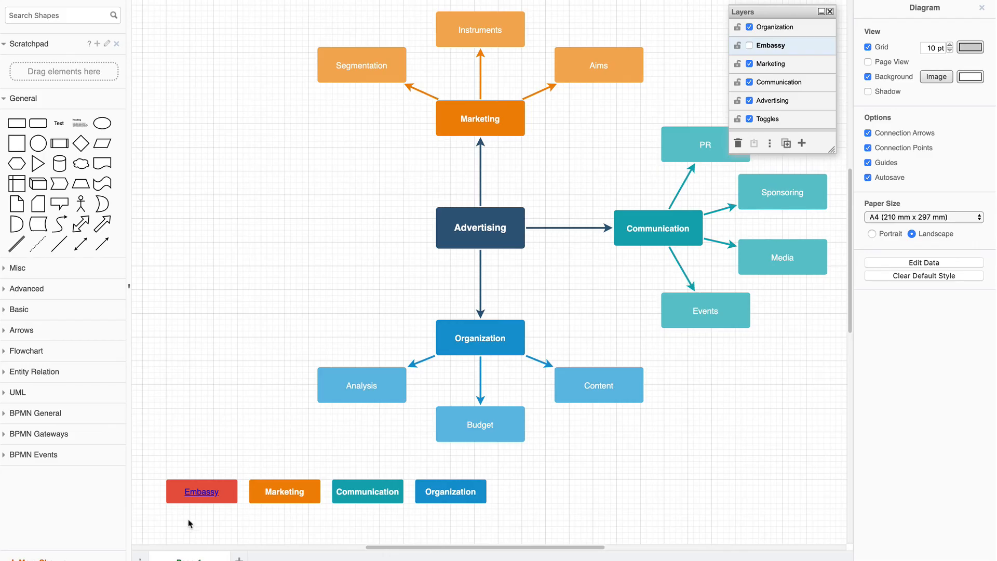
left_click(201, 491)
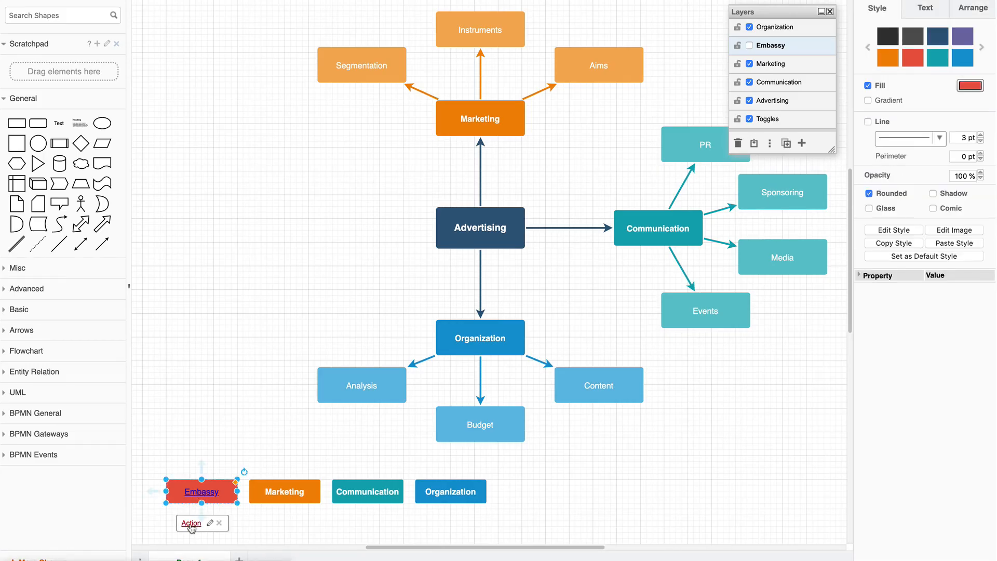
left_click(750, 45)
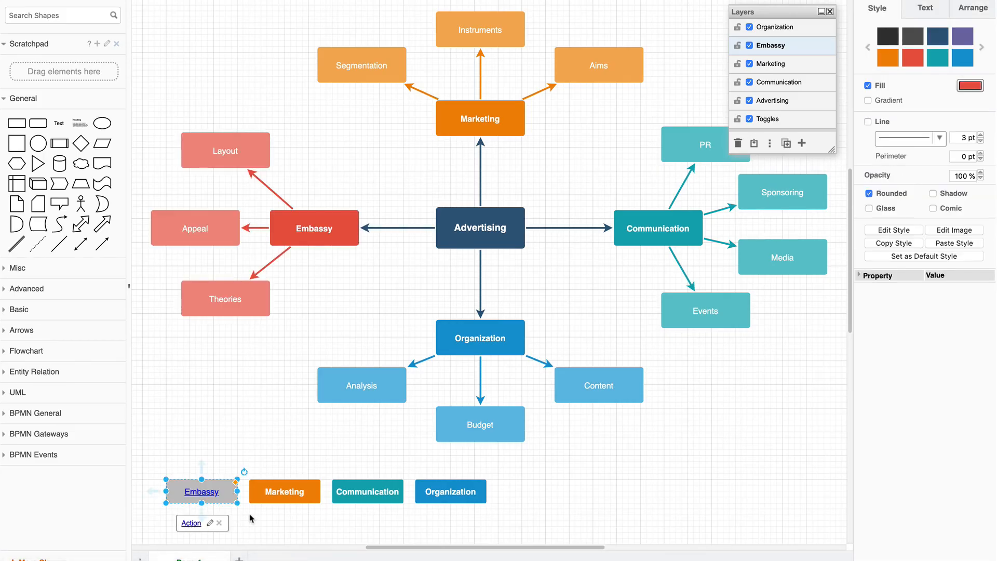
left_click(585, 445)
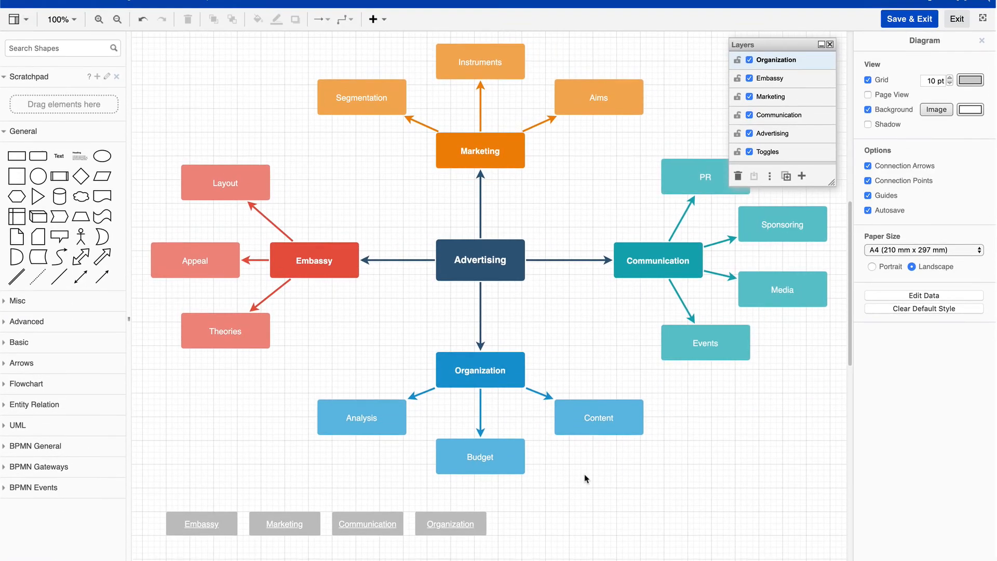
Save & Exit the draw.io editor and scroll up the Confluence page.
left_click(909, 19)
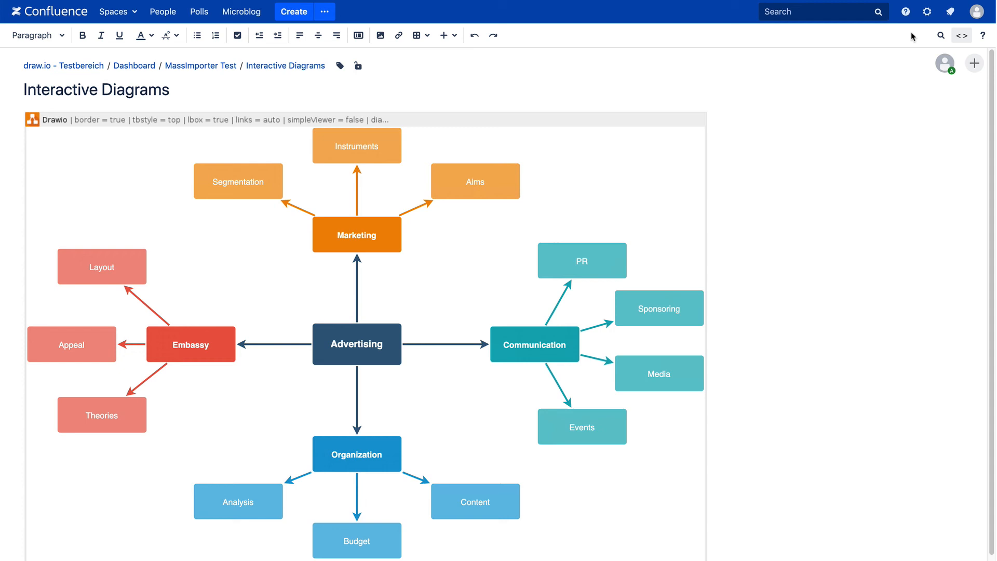
scroll("up", 3)
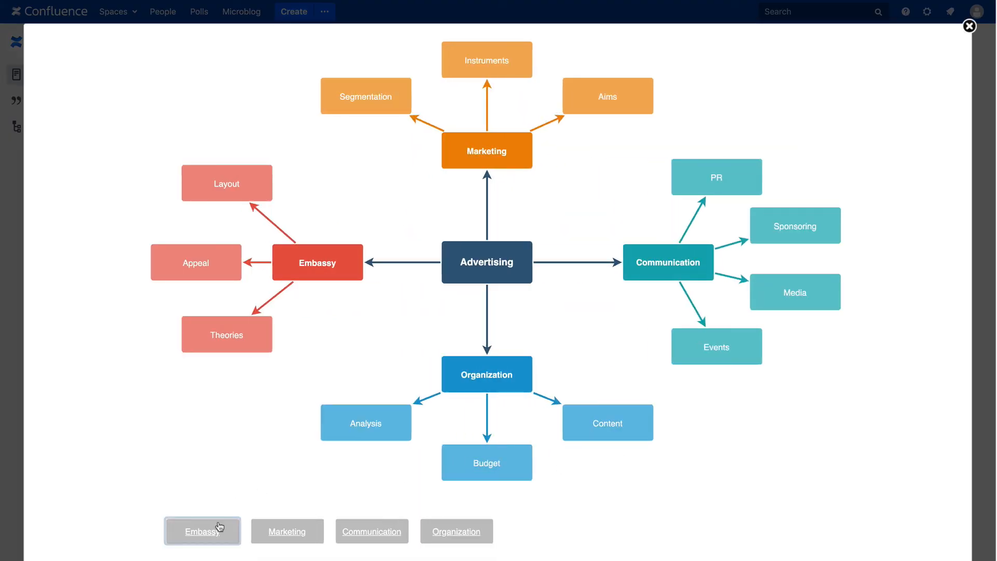
Click the Marketing toggle in the full-screen viewer to hide that branch.
left_click(286, 530)
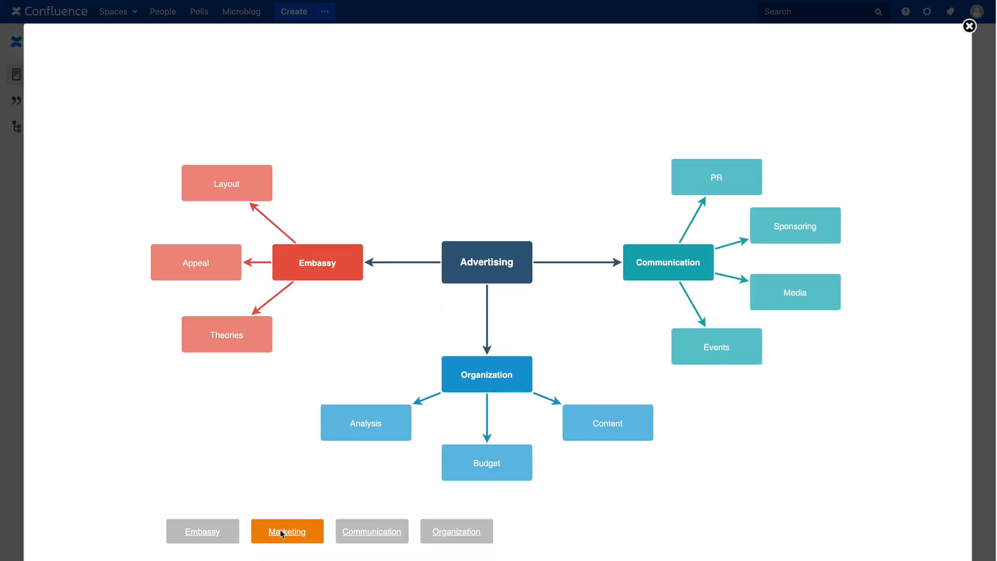